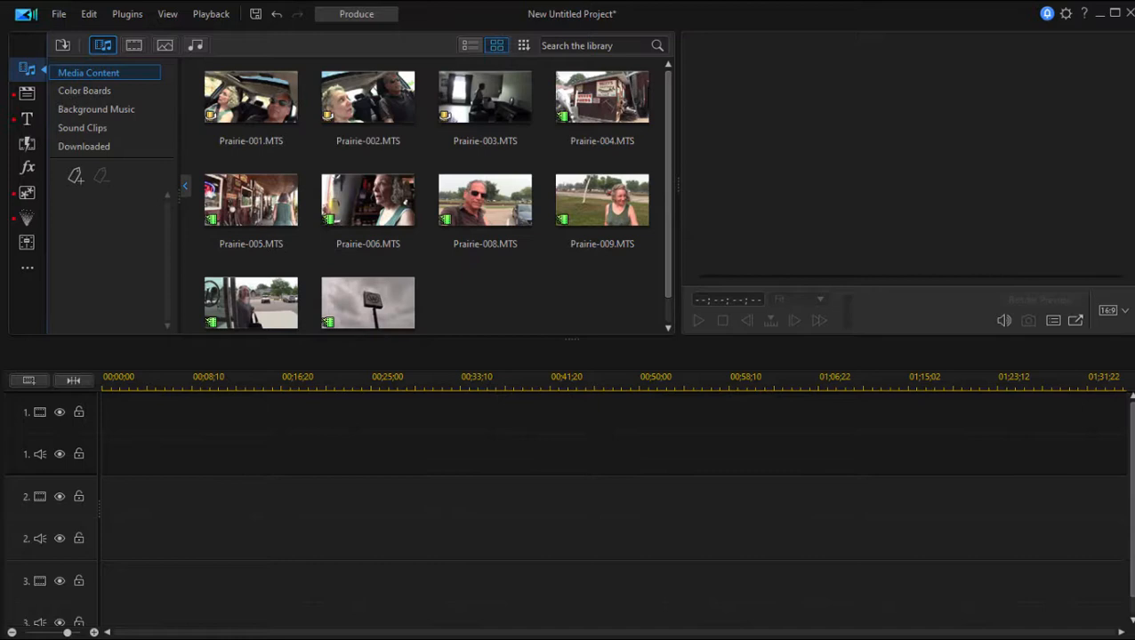
Place Prairie-001–003 end to end on track 1 and Prairie-004 on track 2 at 00;00;25;00
{"action": "left_click", "coordinate": [484, 199]}
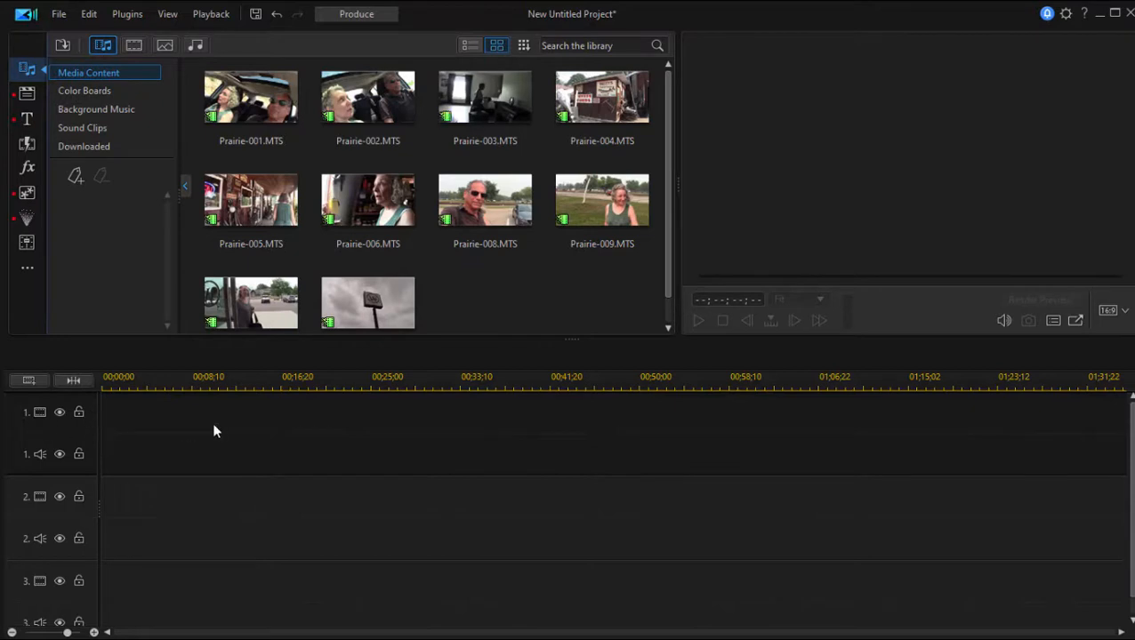
{"action": "mouse_move", "coordinate": [213, 580]}
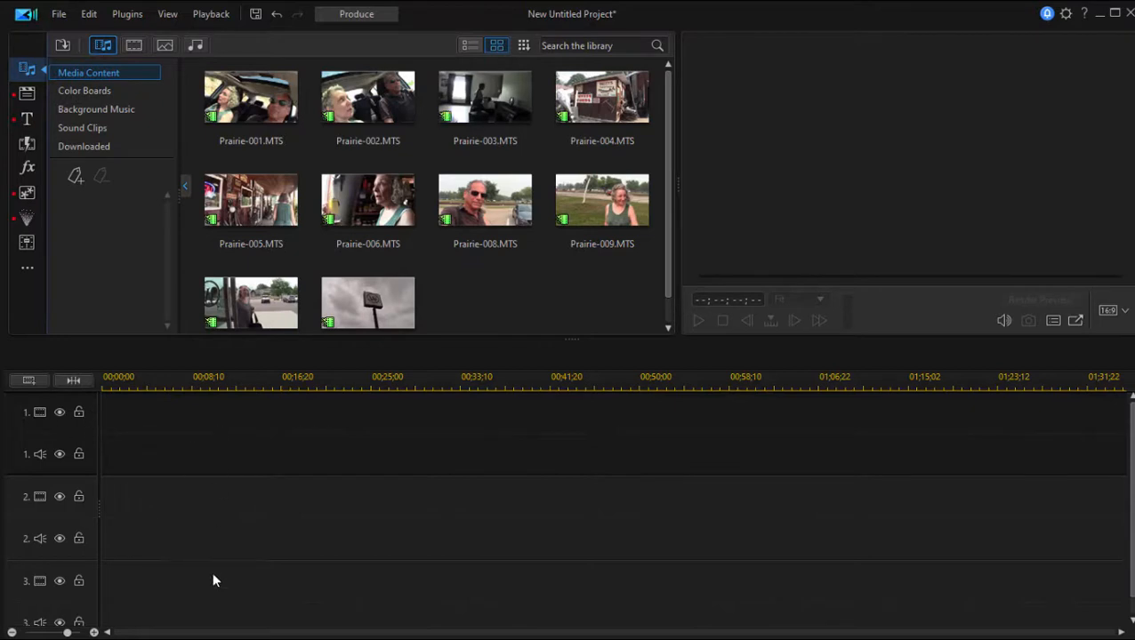
{"action": "mouse_move", "coordinate": [214, 524]}
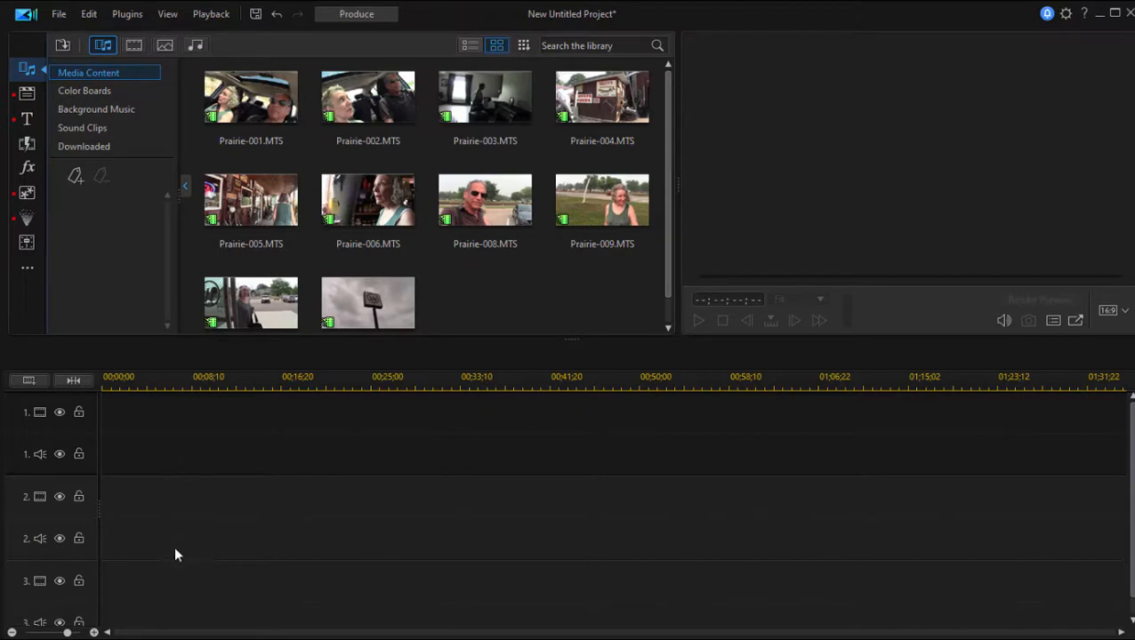
{"action": "mouse_move", "coordinate": [171, 589]}
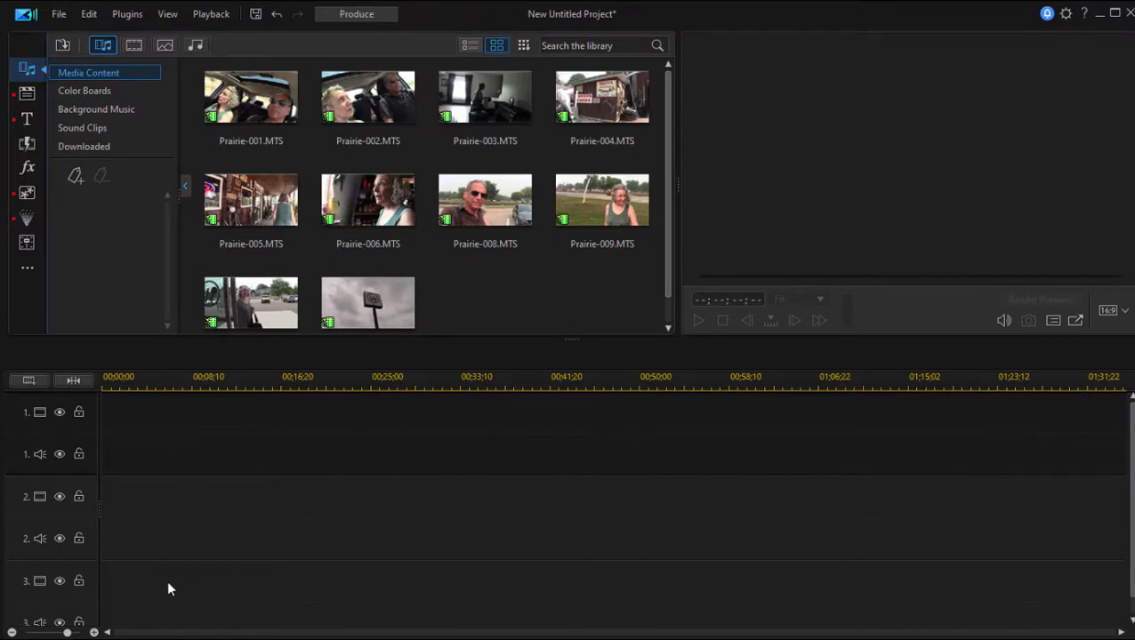
{"action": "left_click_drag", "start_coordinate": [250, 96], "coordinate": [227, 361]}
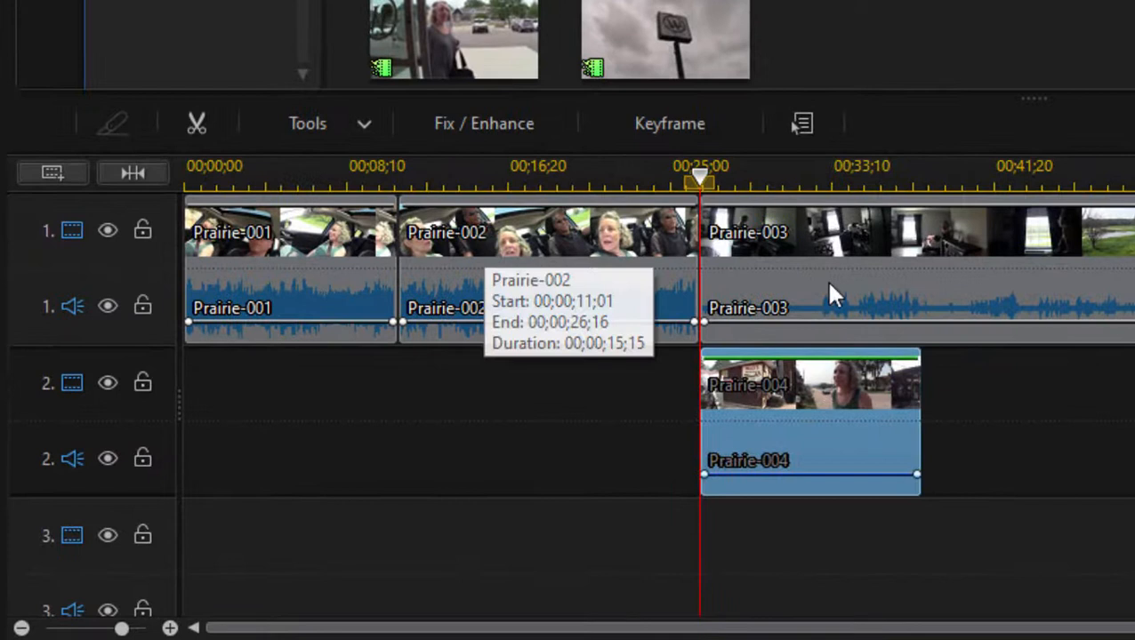
{"action": "mouse_move", "coordinate": [964, 229]}
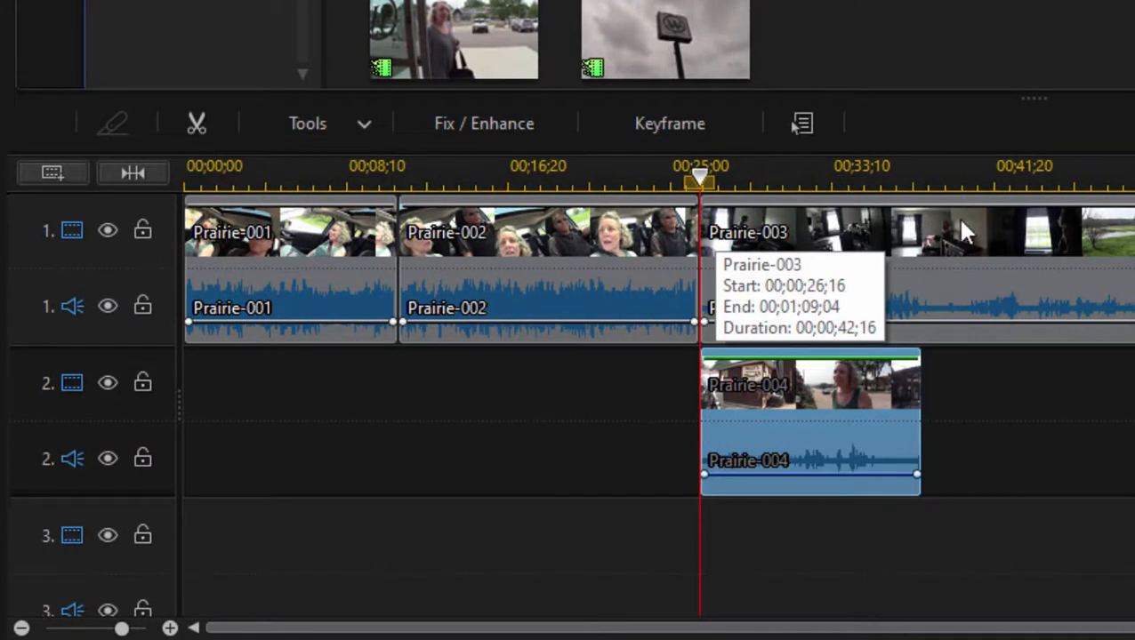
{"action": "mouse_move", "coordinate": [270, 416]}
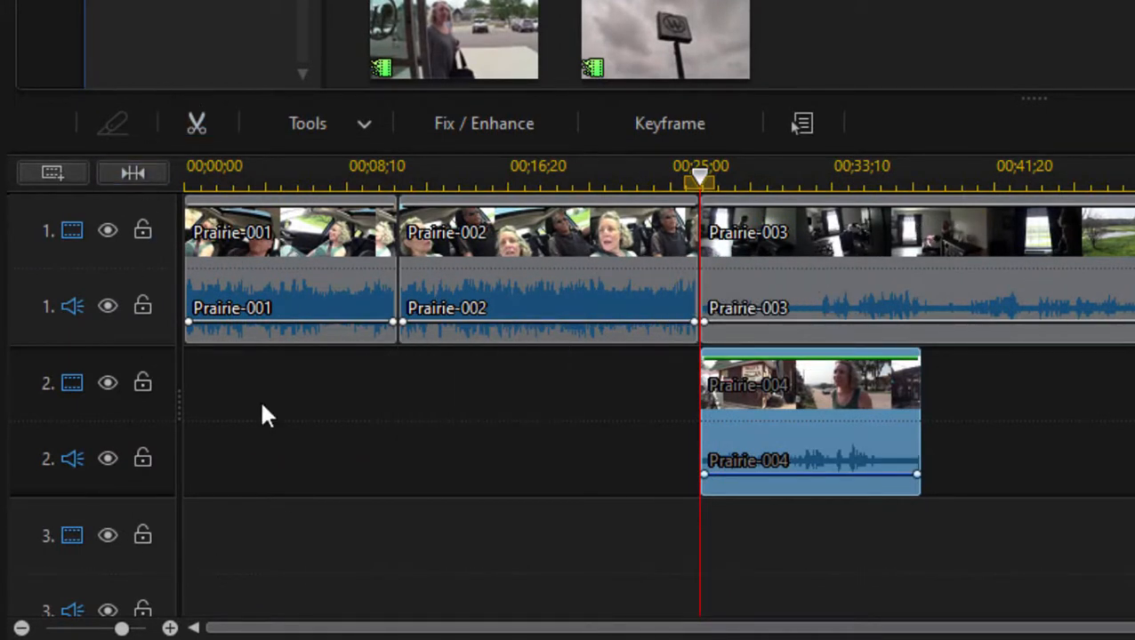
{"action": "mouse_move", "coordinate": [23, 249]}
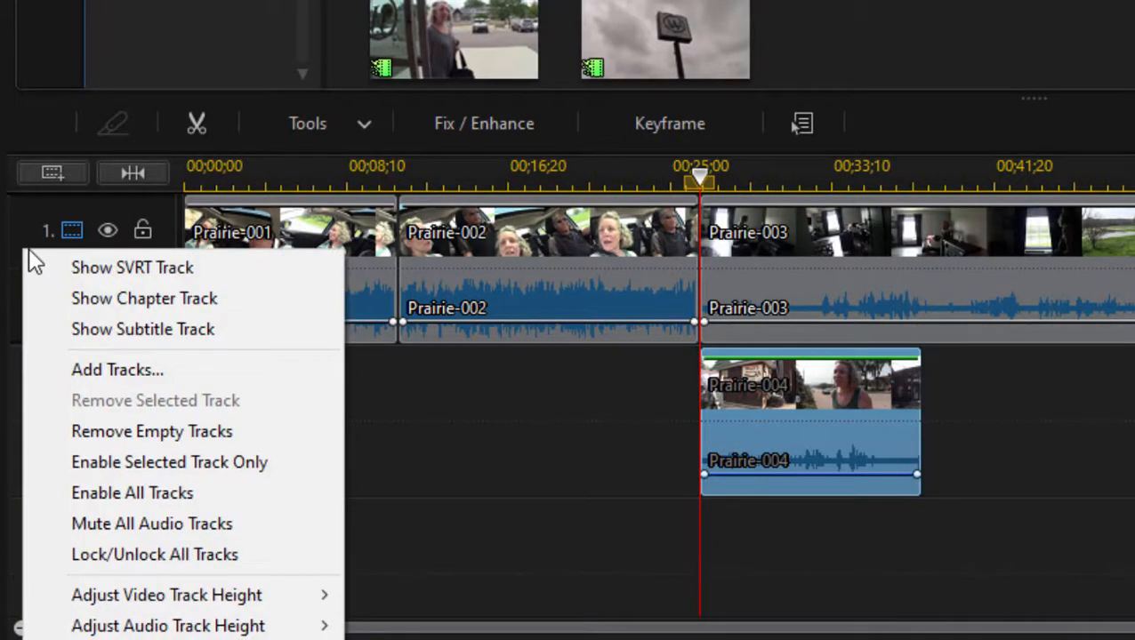
{"action": "mouse_move", "coordinate": [262, 298]}
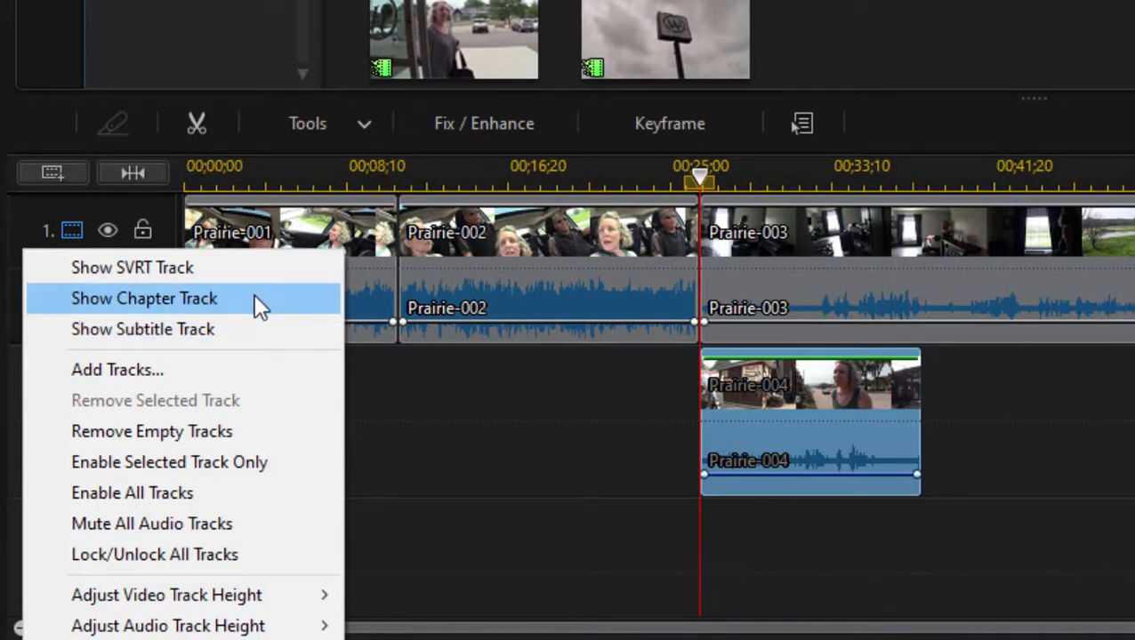
{"action": "mouse_move", "coordinate": [236, 333]}
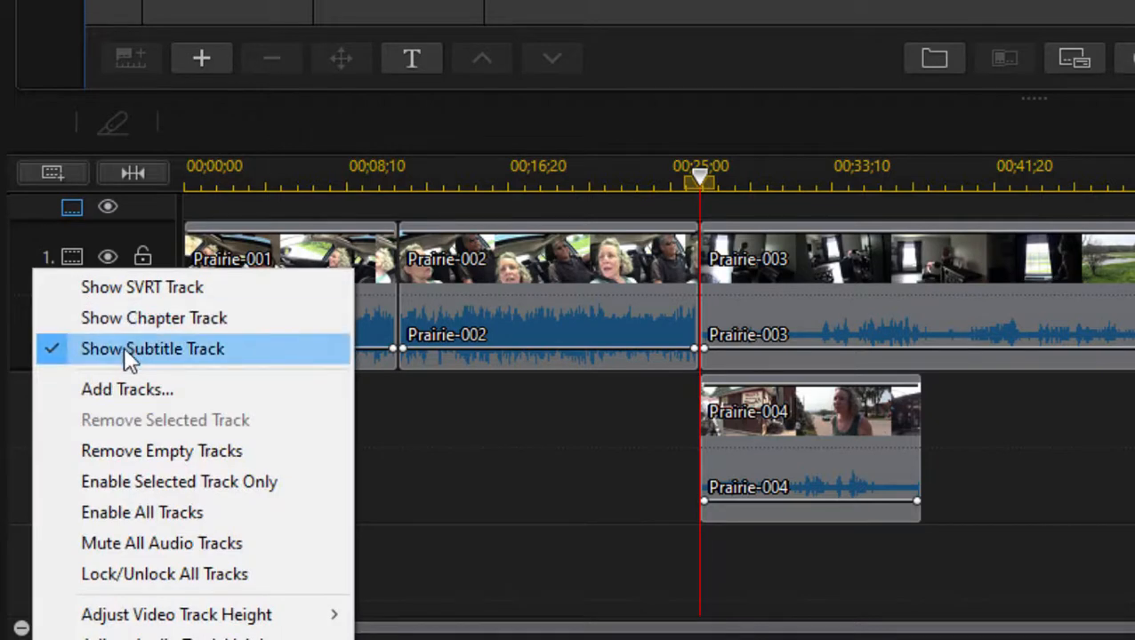
Hide the subtitle track again and bring up the track menu for adding tracks
{"action": "left_click", "coordinate": [152, 349]}
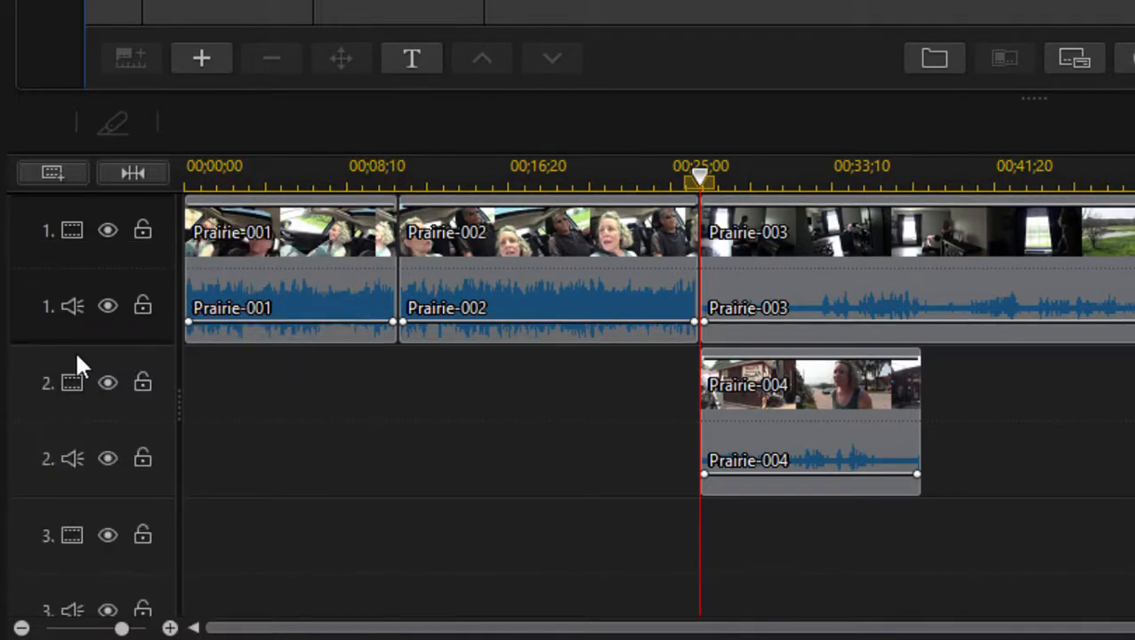
{"action": "right_click", "coordinate": [76, 382]}
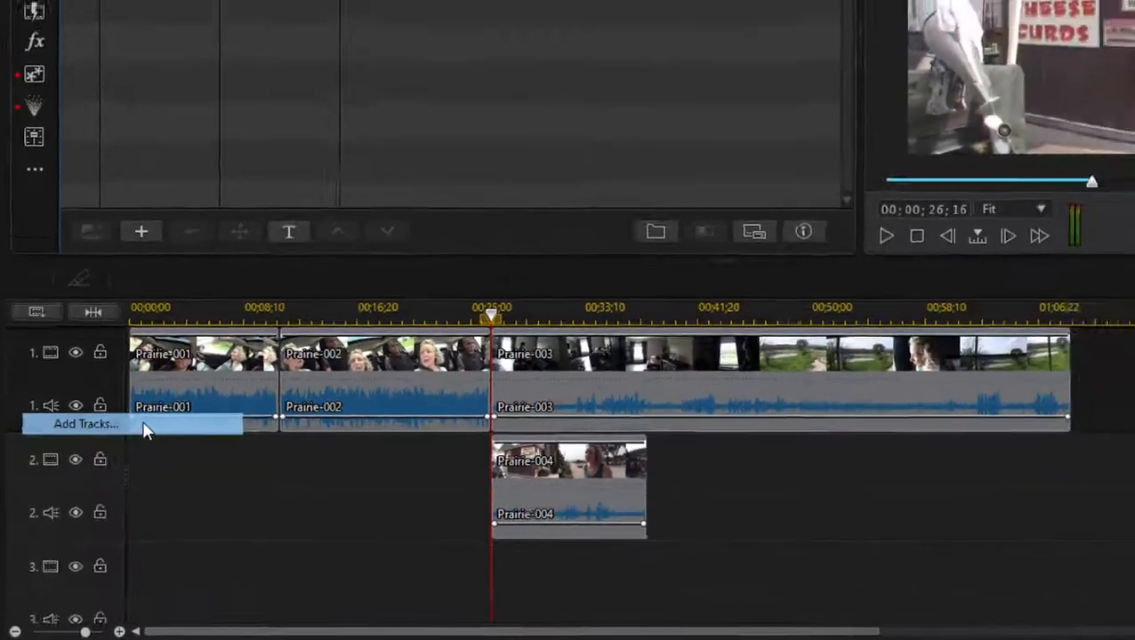
Add one effect track positioned above track 2 via Track Manager
{"action": "left_click", "coordinate": [85, 423]}
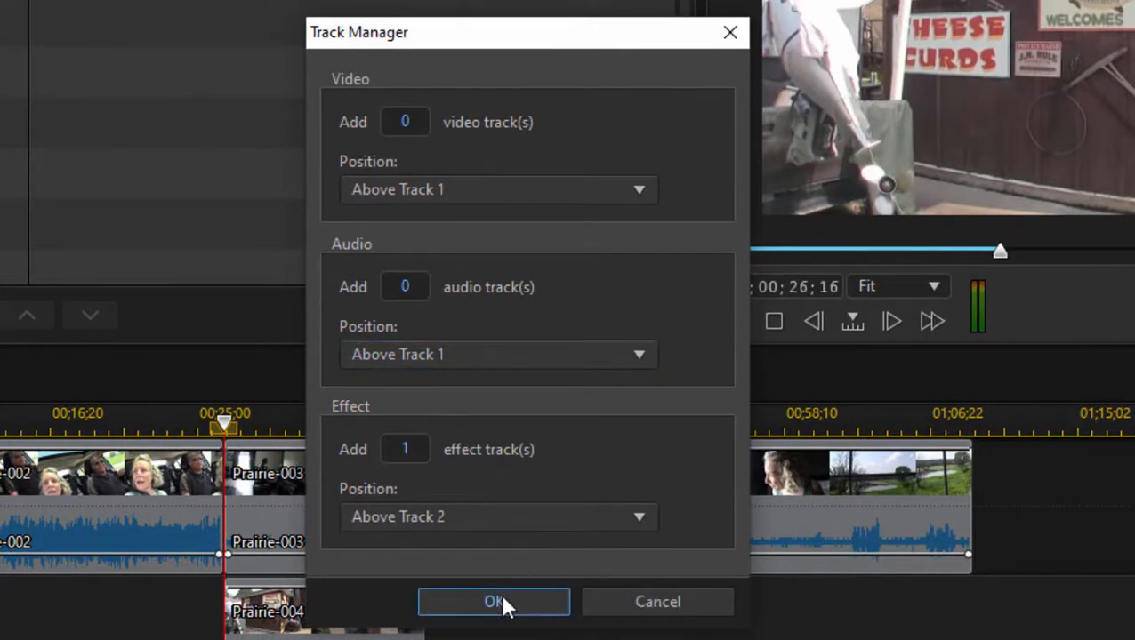
{"action": "left_click", "coordinate": [493, 601]}
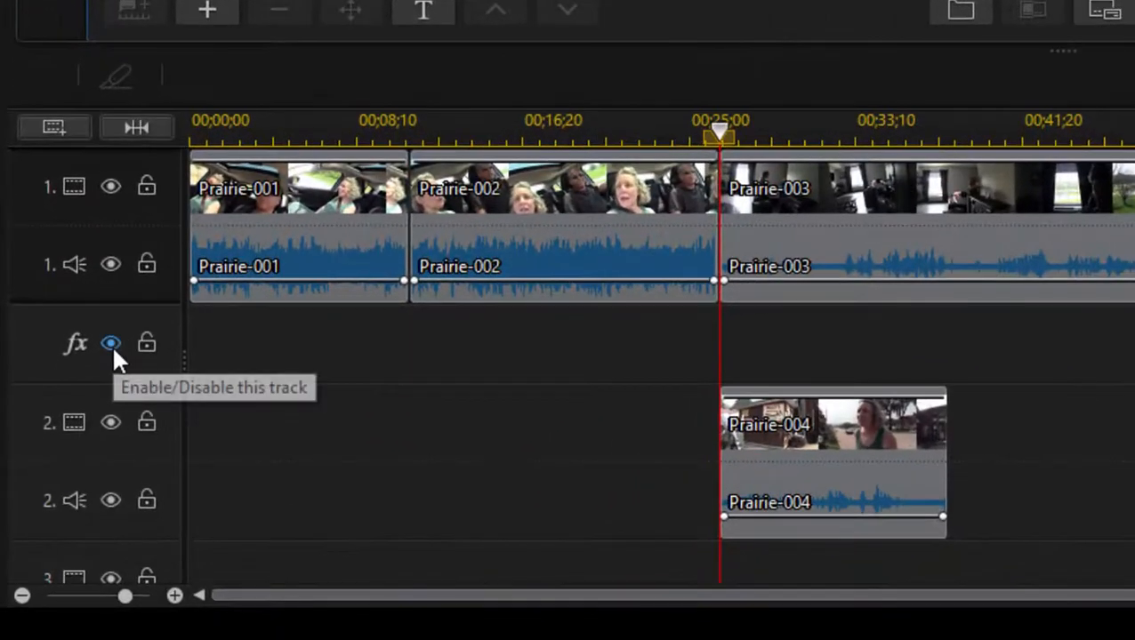
{"action": "mouse_move", "coordinate": [320, 303]}
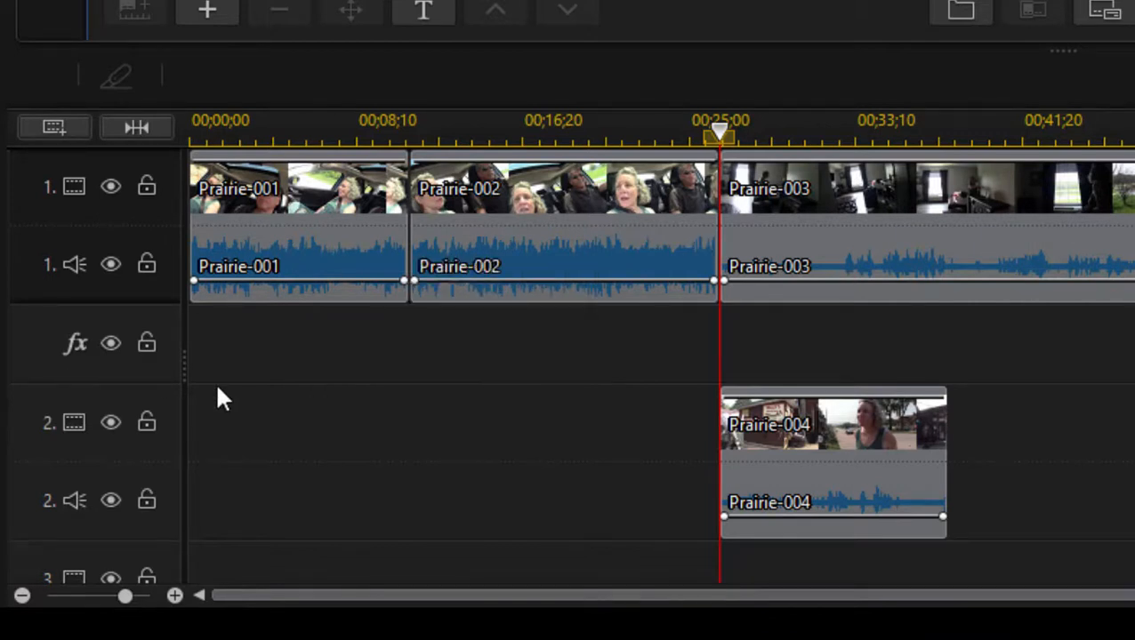
{"action": "mouse_move", "coordinate": [229, 375]}
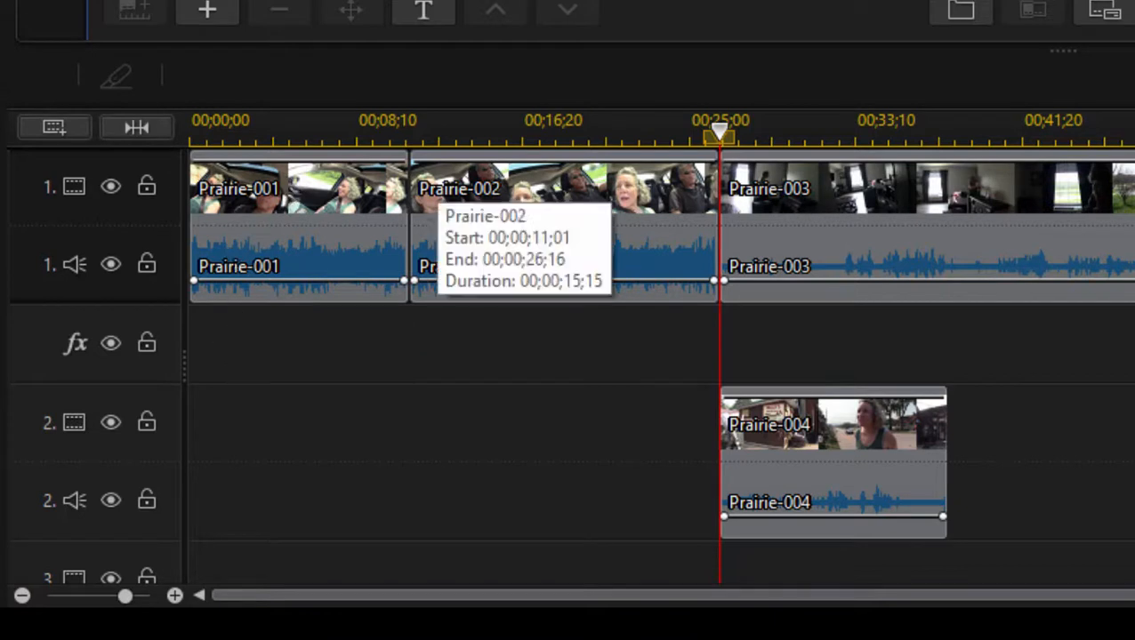
{"action": "mouse_move", "coordinate": [26, 351]}
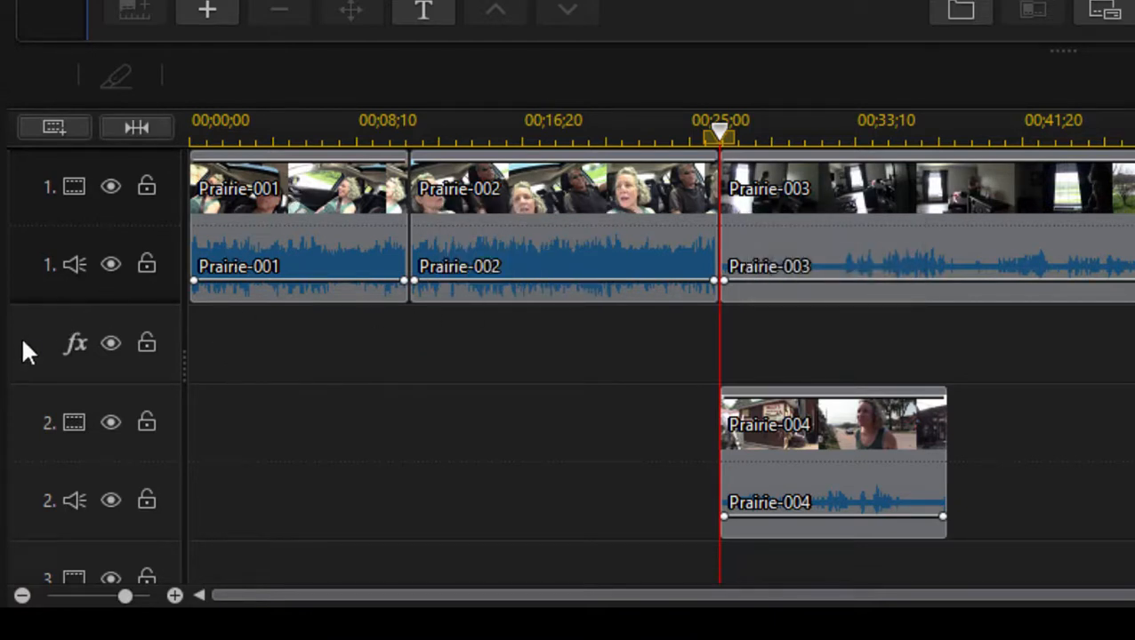
Remove the fx track and return to the Media Room library of Prairie clips
{"action": "right_click", "coordinate": [27, 347]}
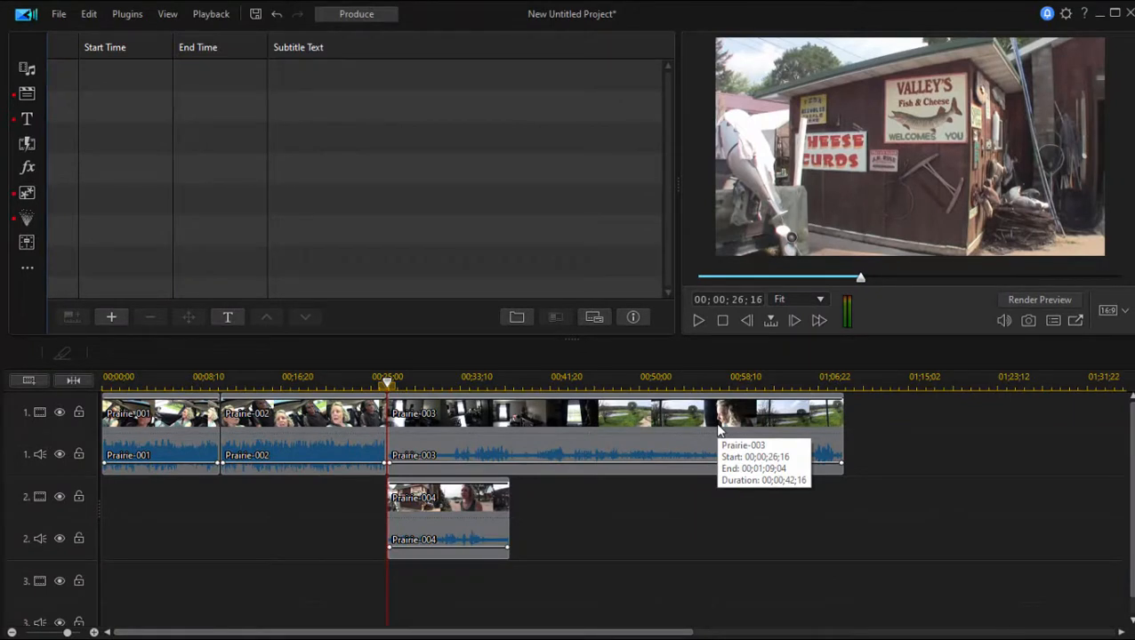
{"action": "mouse_move", "coordinate": [719, 431]}
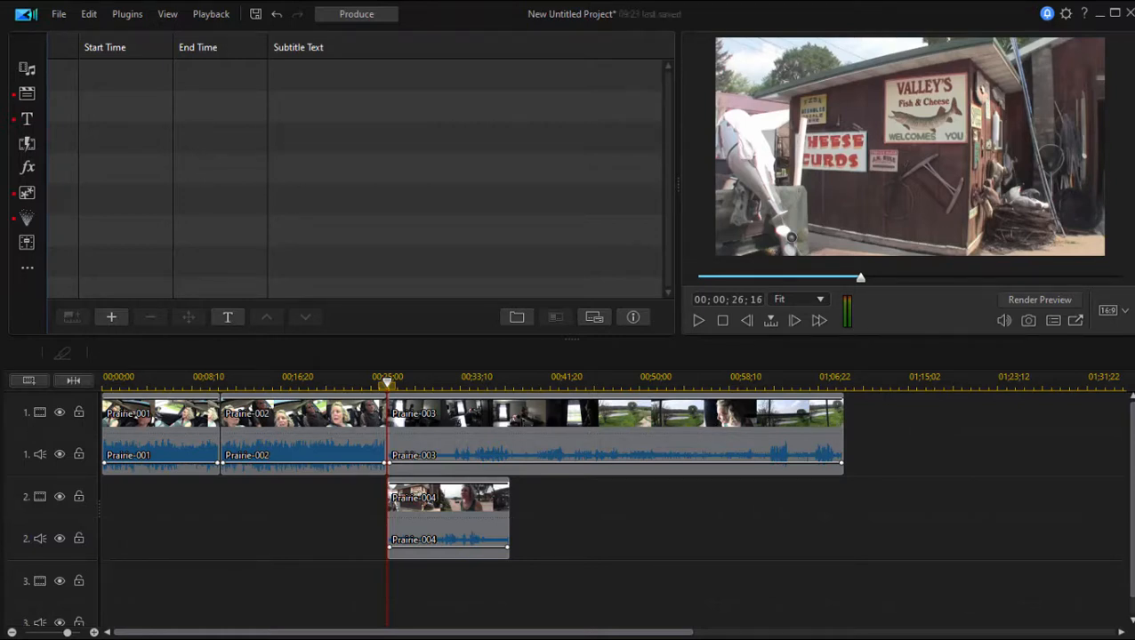
{"action": "left_click", "coordinate": [27, 69]}
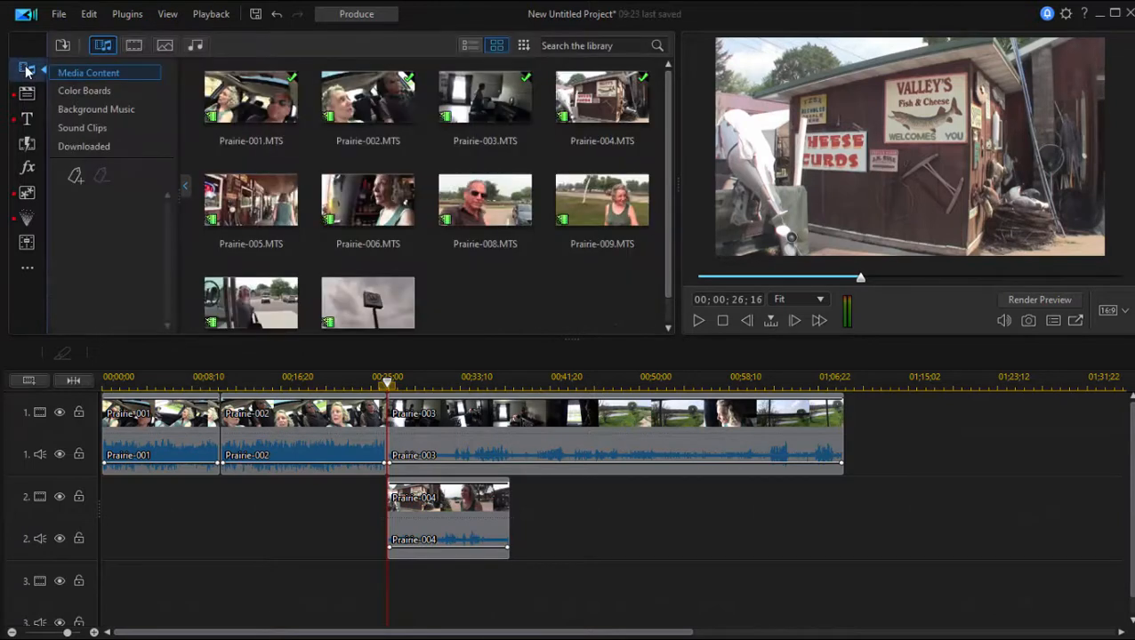
{"action": "mouse_move", "coordinate": [561, 307]}
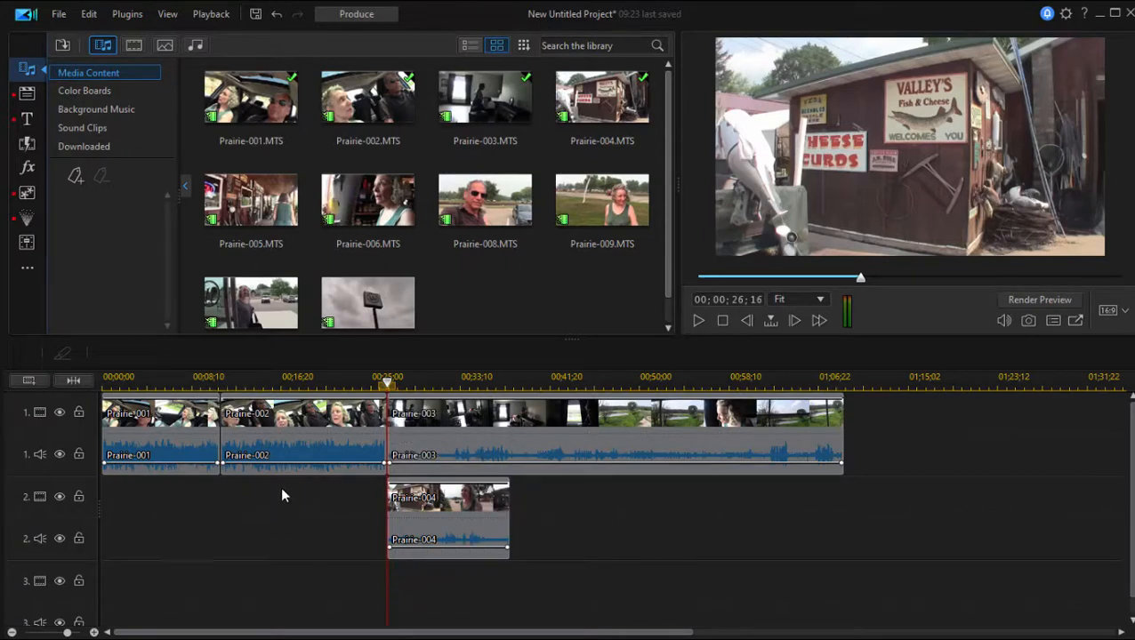
{"action": "mouse_move", "coordinate": [298, 480]}
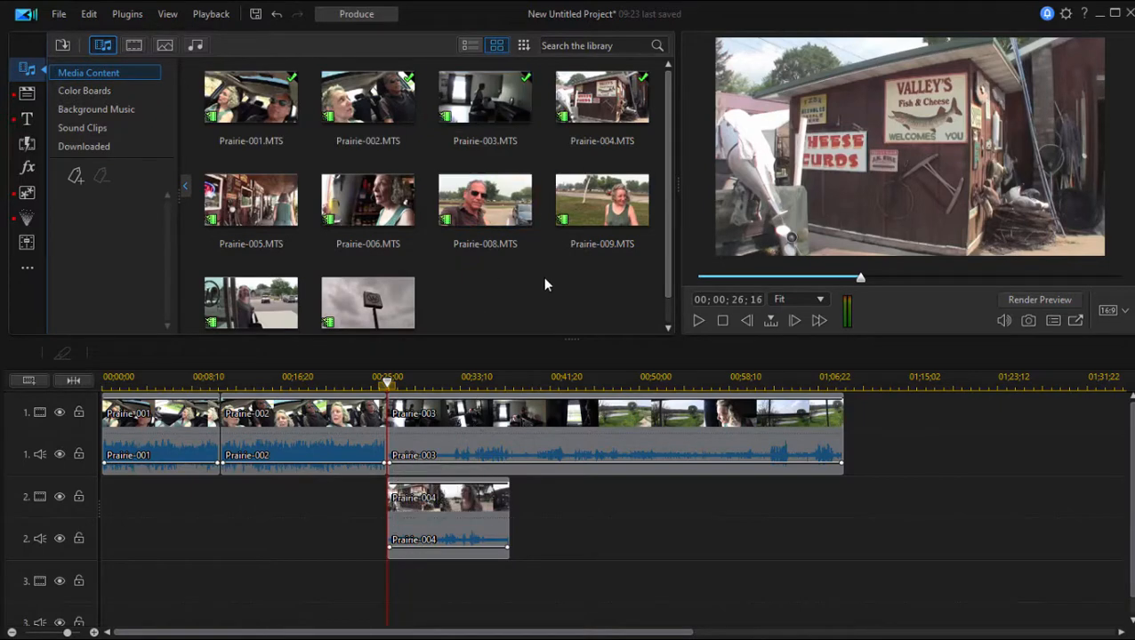
Insert Prairie-008 on track 1 at 00;25;00, moving all later clips along
{"action": "left_click", "coordinate": [484, 199]}
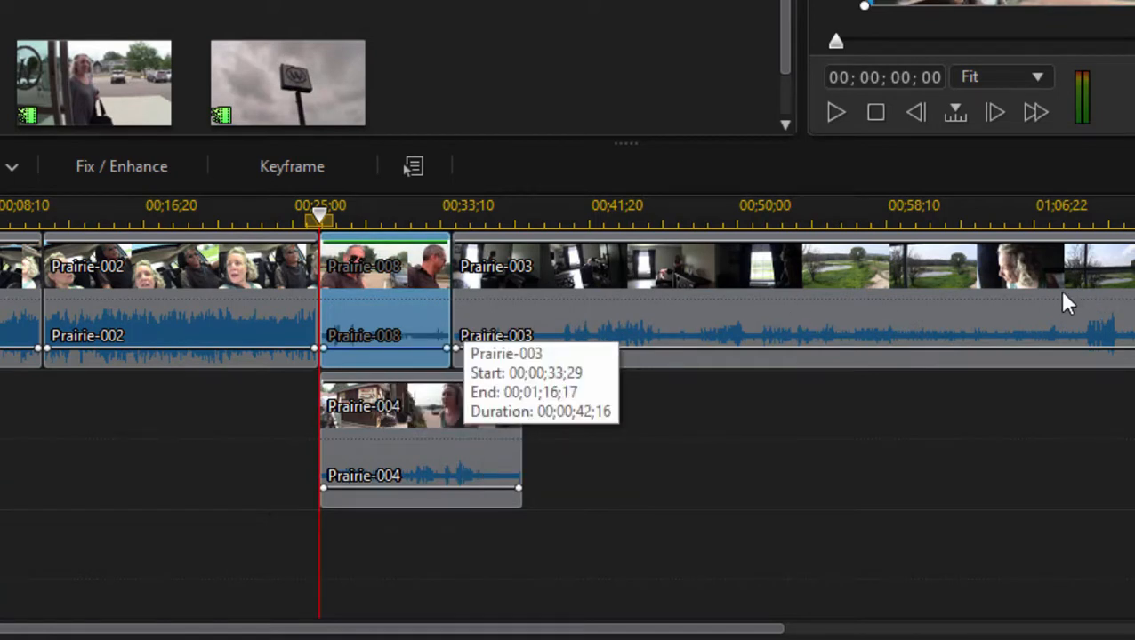
{"action": "mouse_move", "coordinate": [1001, 298]}
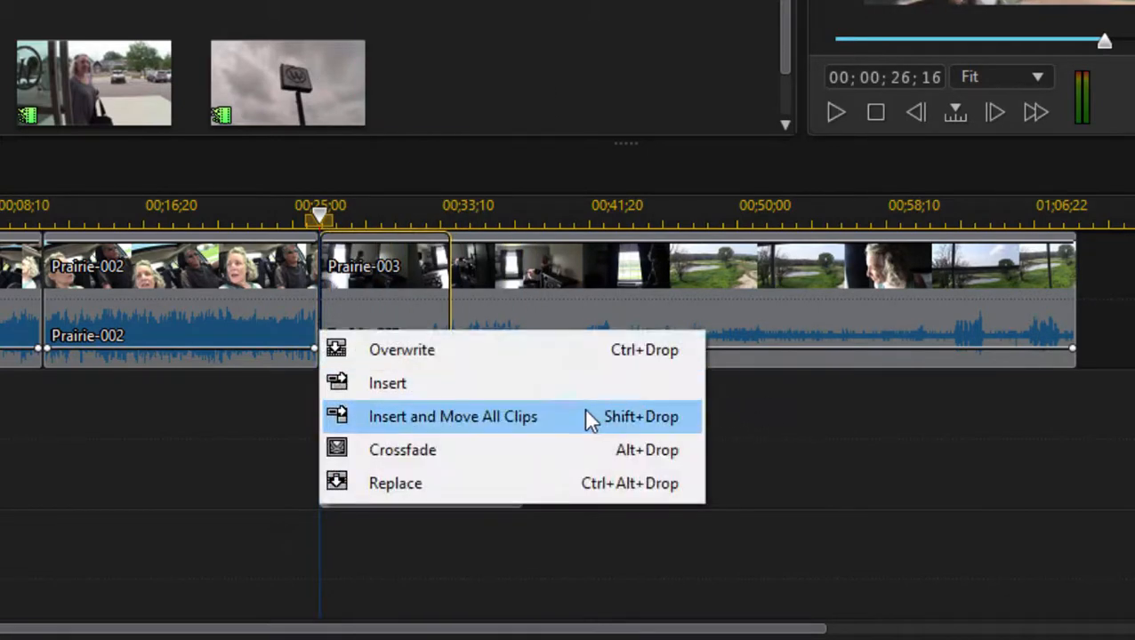
{"action": "left_click", "coordinate": [452, 416]}
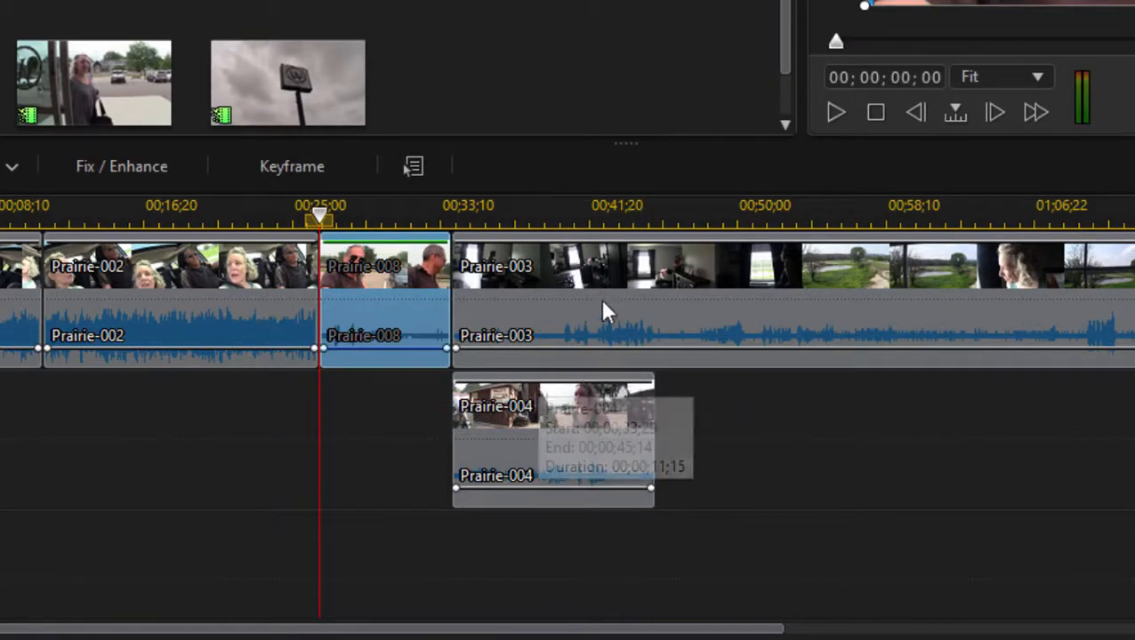
{"action": "mouse_move", "coordinate": [719, 311]}
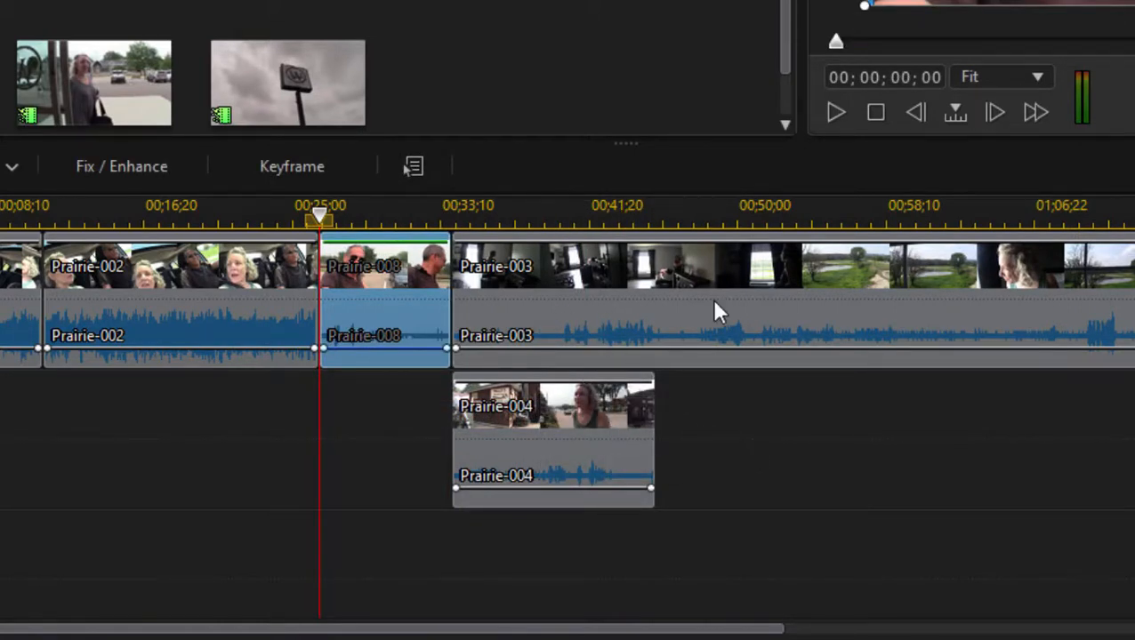
{"action": "mouse_move", "coordinate": [387, 294]}
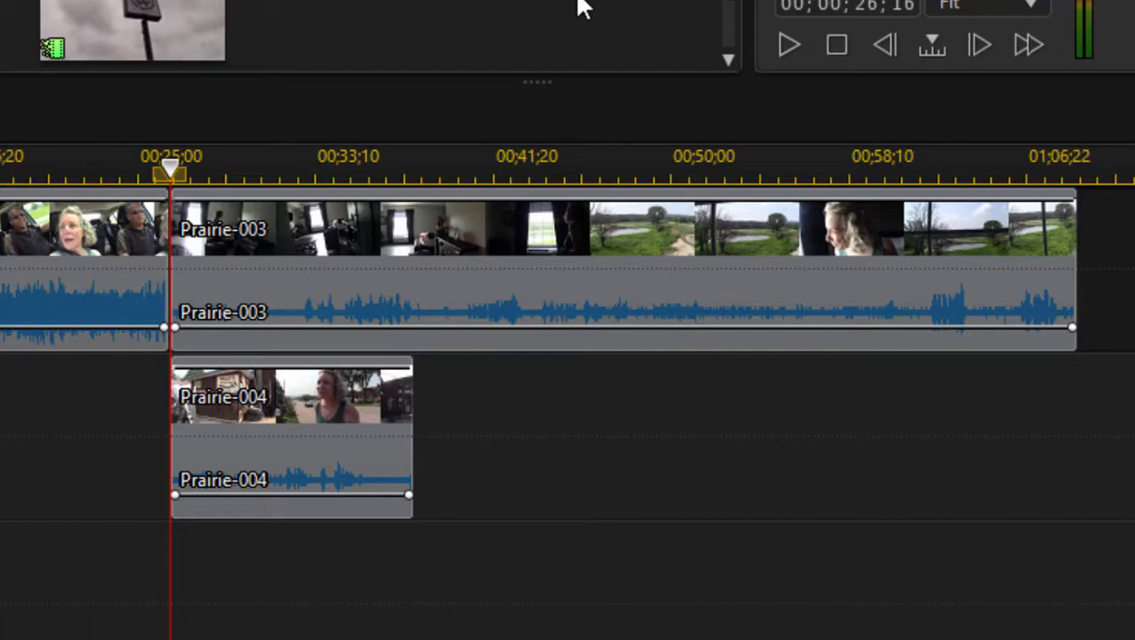
{"action": "mouse_move", "coordinate": [189, 276]}
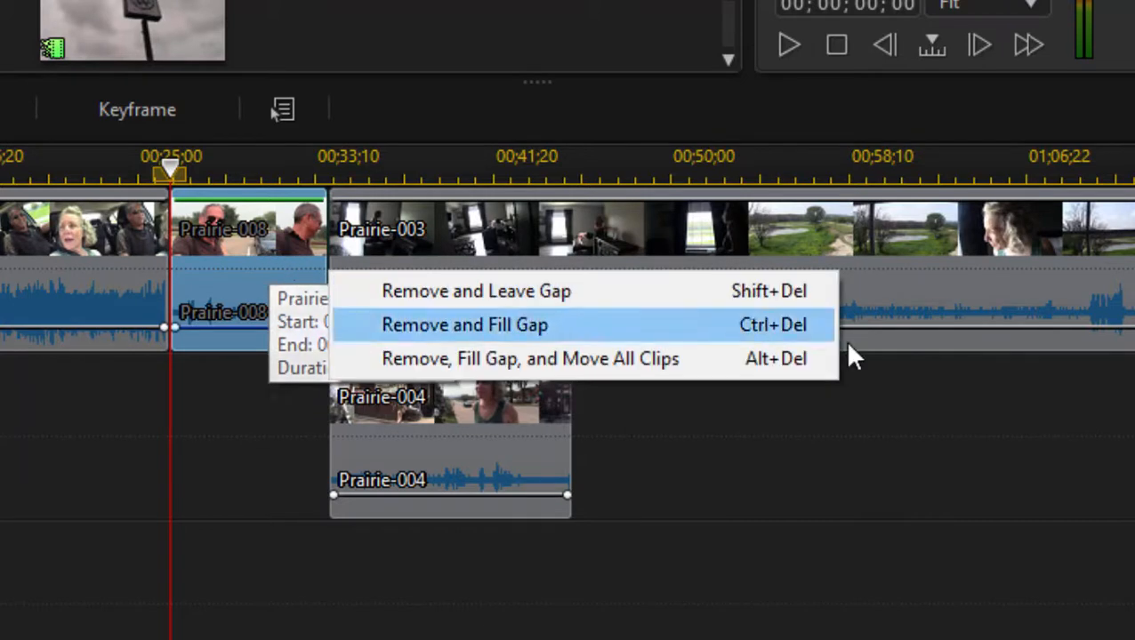
{"action": "mouse_move", "coordinate": [816, 374]}
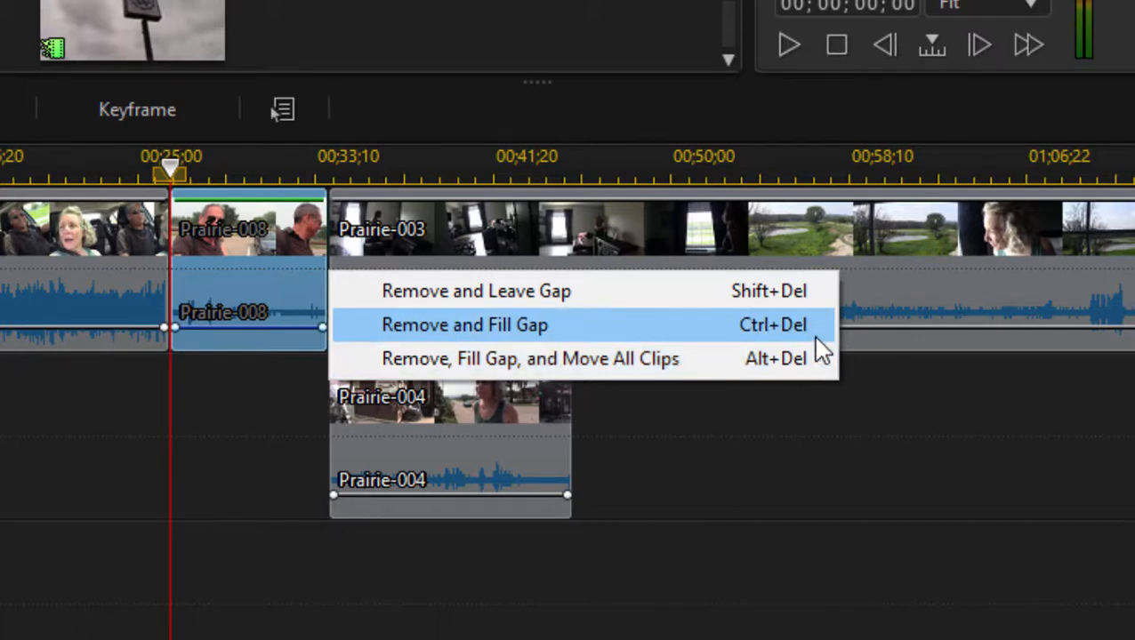
{"action": "mouse_move", "coordinate": [1053, 416]}
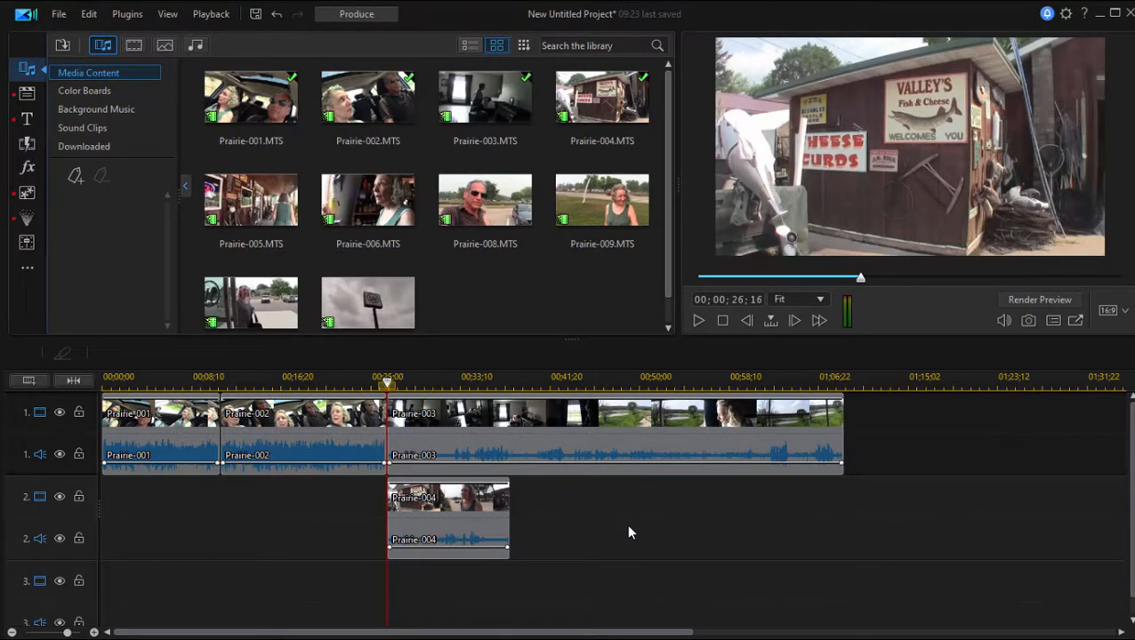
{"action": "mouse_move", "coordinate": [733, 534]}
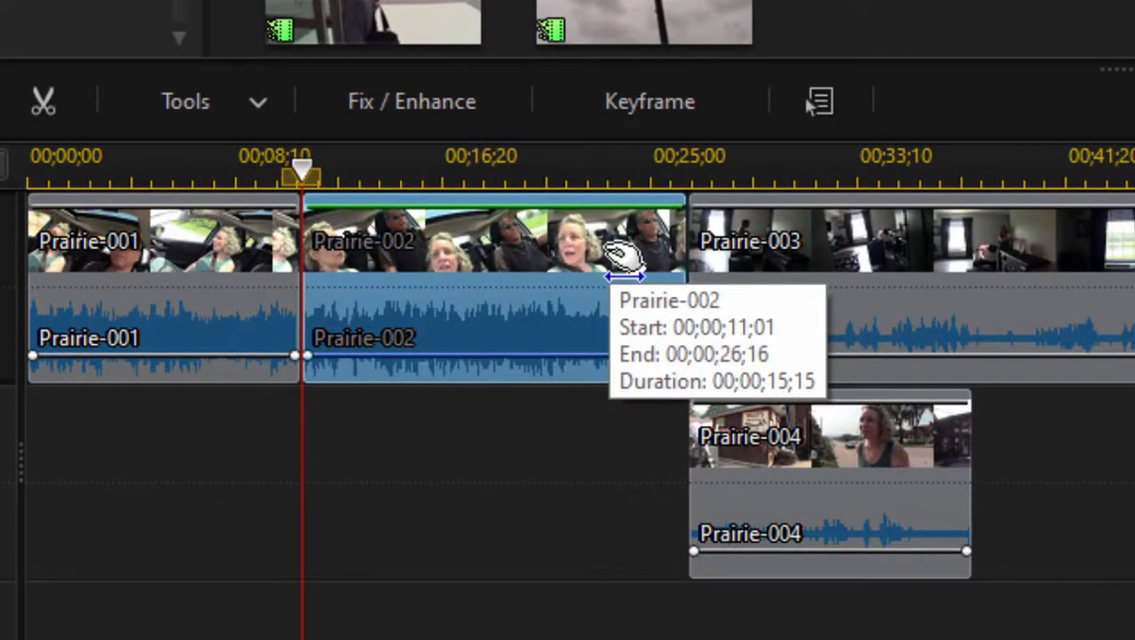
{"action": "mouse_move", "coordinate": [707, 258]}
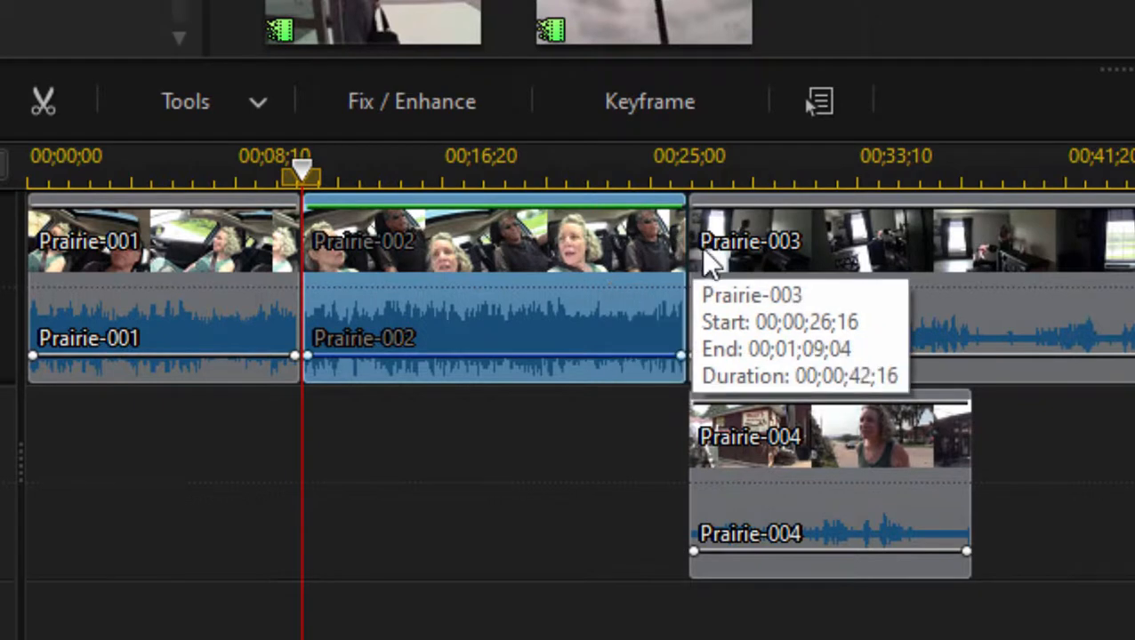
{"action": "mouse_move", "coordinate": [640, 253]}
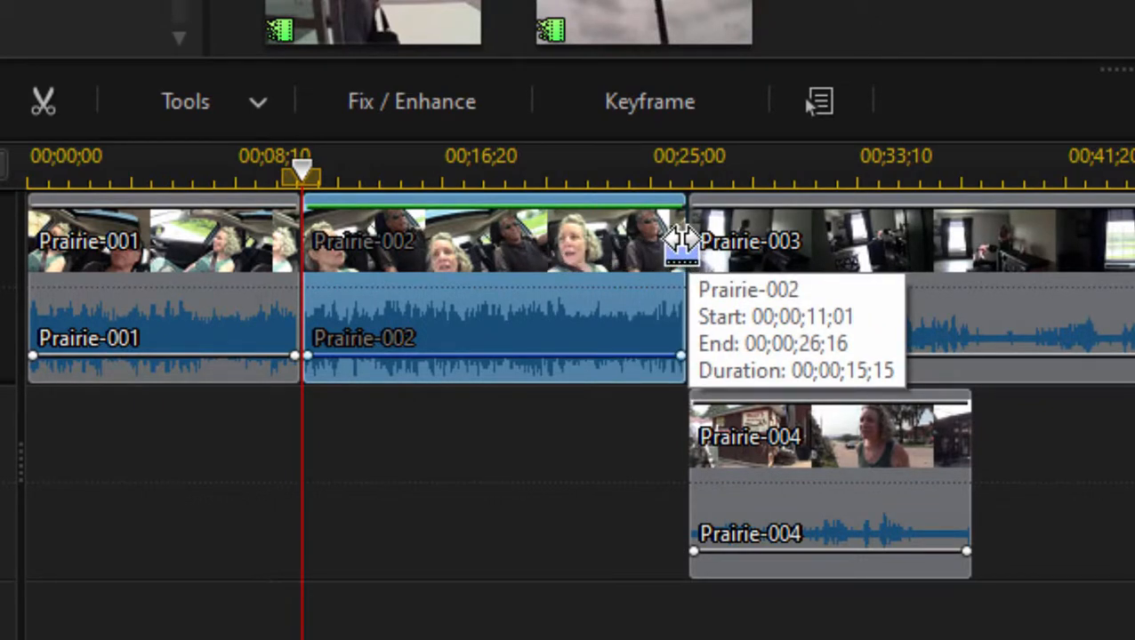
{"action": "left_click_drag", "start_coordinate": [680, 240], "coordinate": [627, 240]}
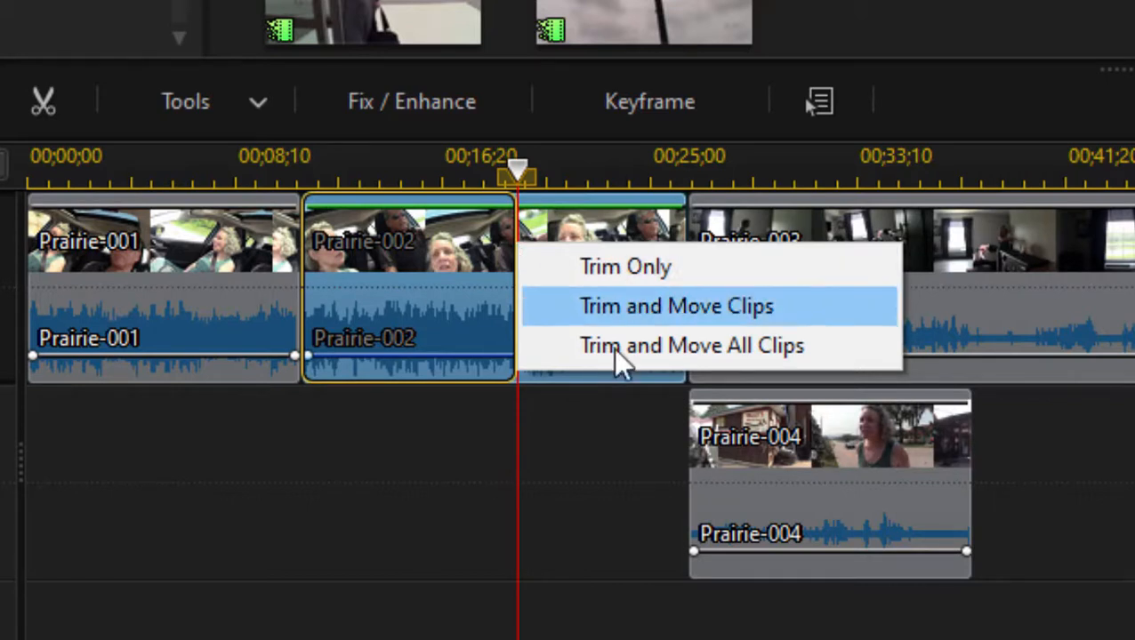
{"action": "left_click", "coordinate": [676, 306]}
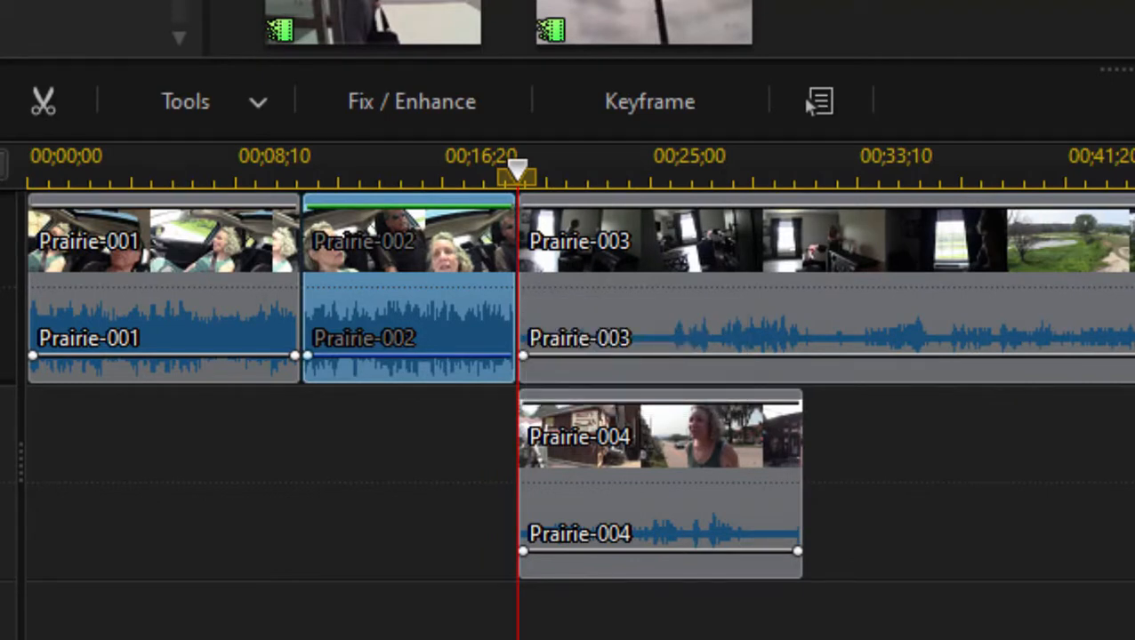
{"action": "mouse_move", "coordinate": [498, 248]}
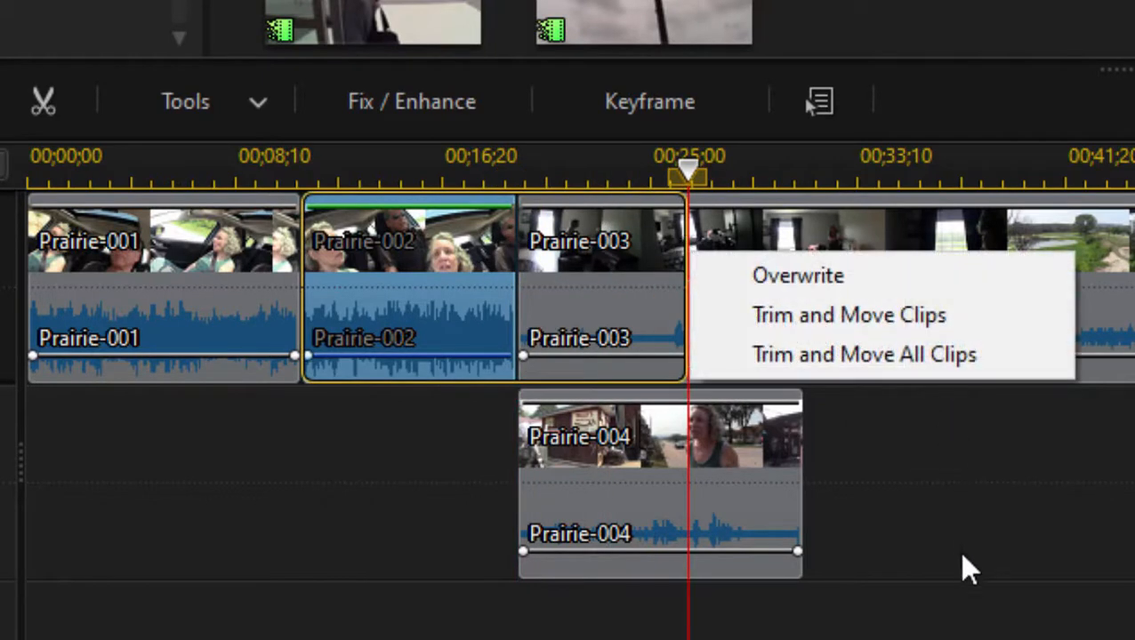
{"action": "left_click", "coordinate": [862, 354]}
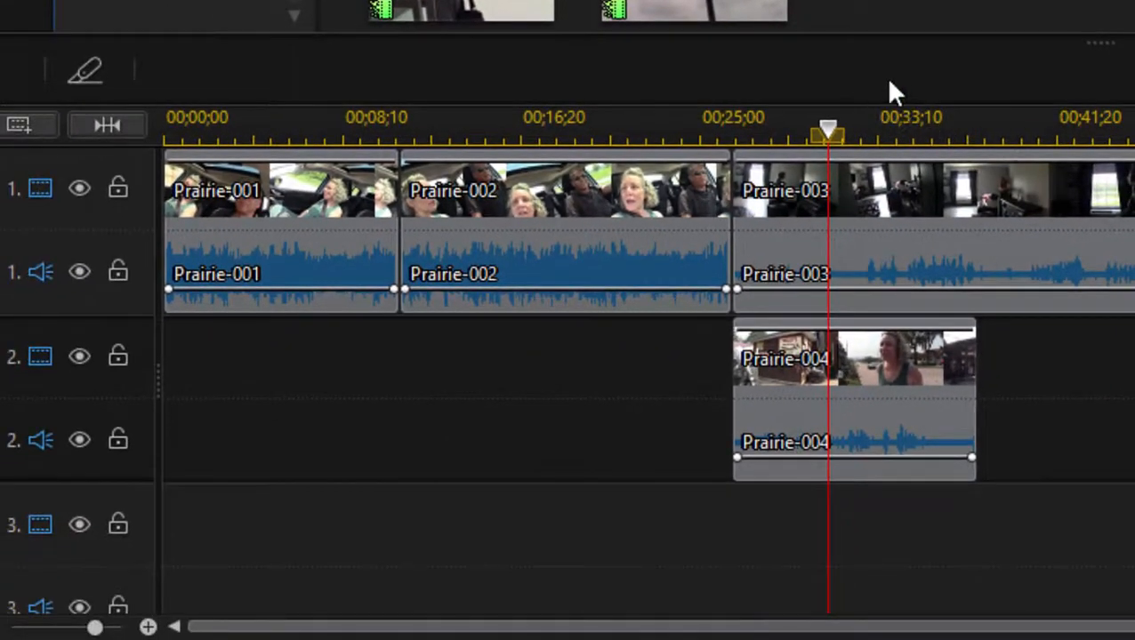
{"action": "mouse_move", "coordinate": [880, 454]}
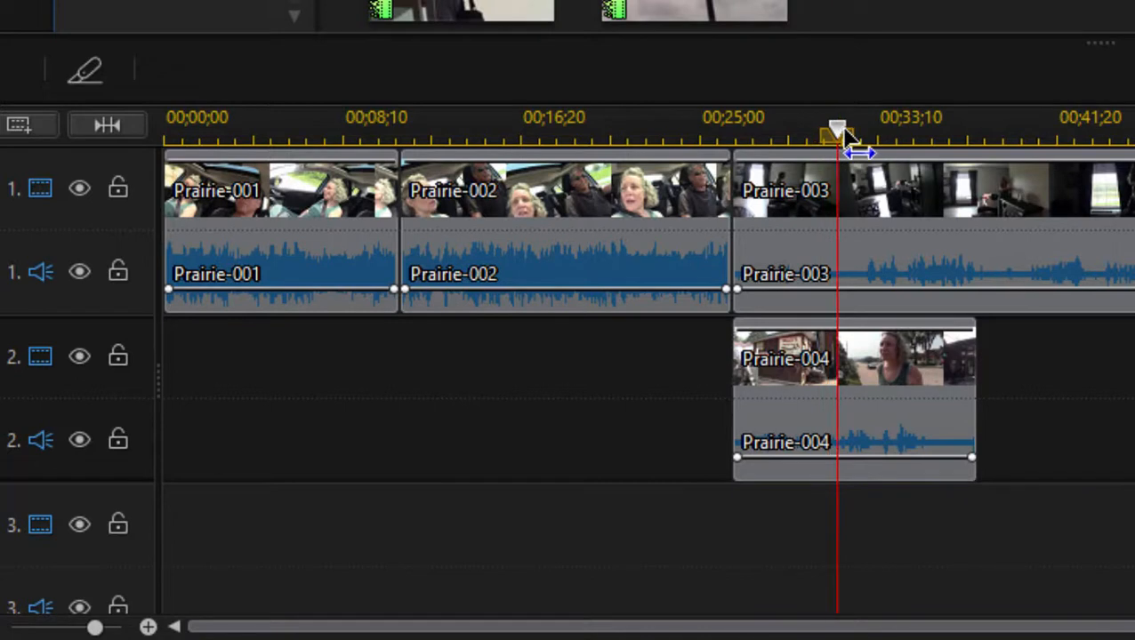
Split Prairie-003 at the playhead, then move the playhead to 00;00;33;16
{"action": "left_click_drag", "start_coordinate": [836, 127], "coordinate": [849, 126]}
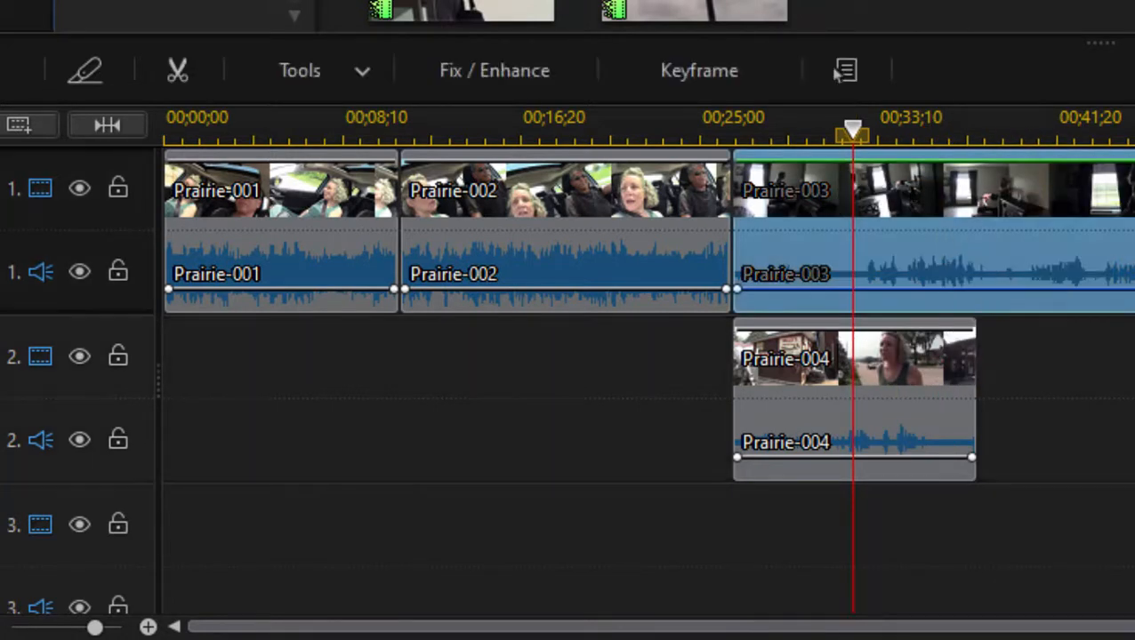
{"action": "left_click", "coordinate": [87, 71]}
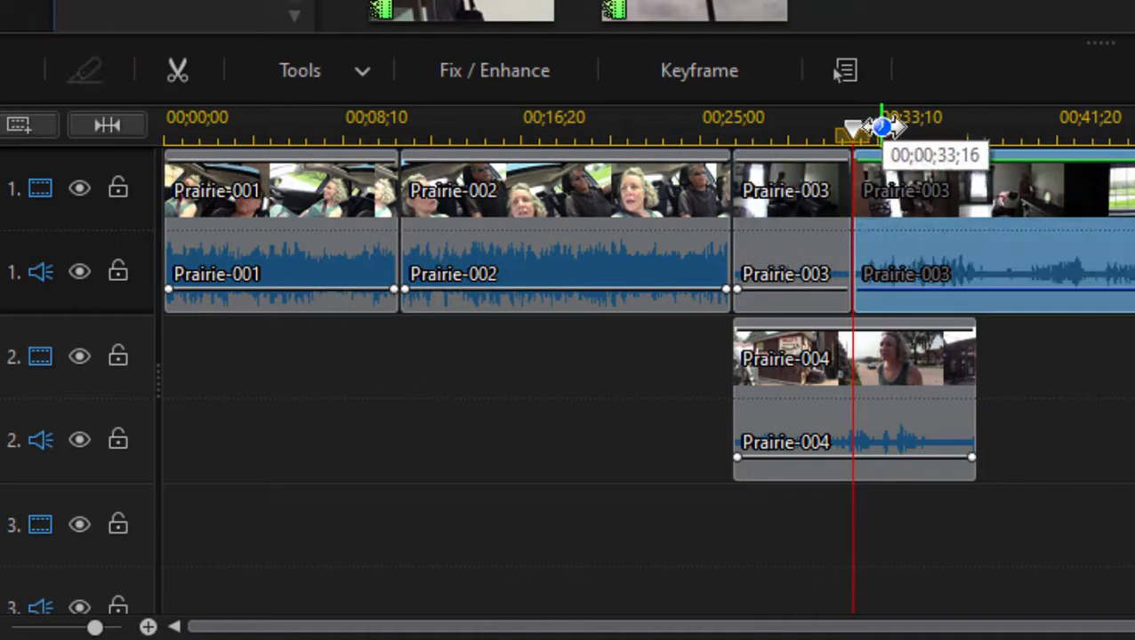
{"action": "left_click_drag", "start_coordinate": [880, 129], "coordinate": [911, 129]}
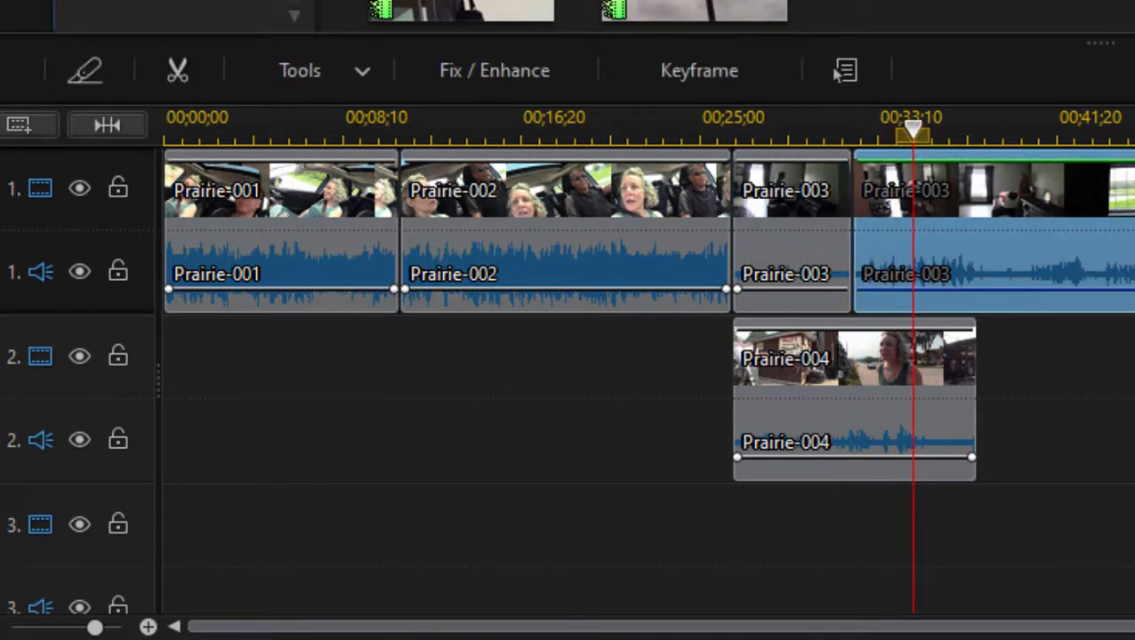
{"action": "mouse_move", "coordinate": [809, 200]}
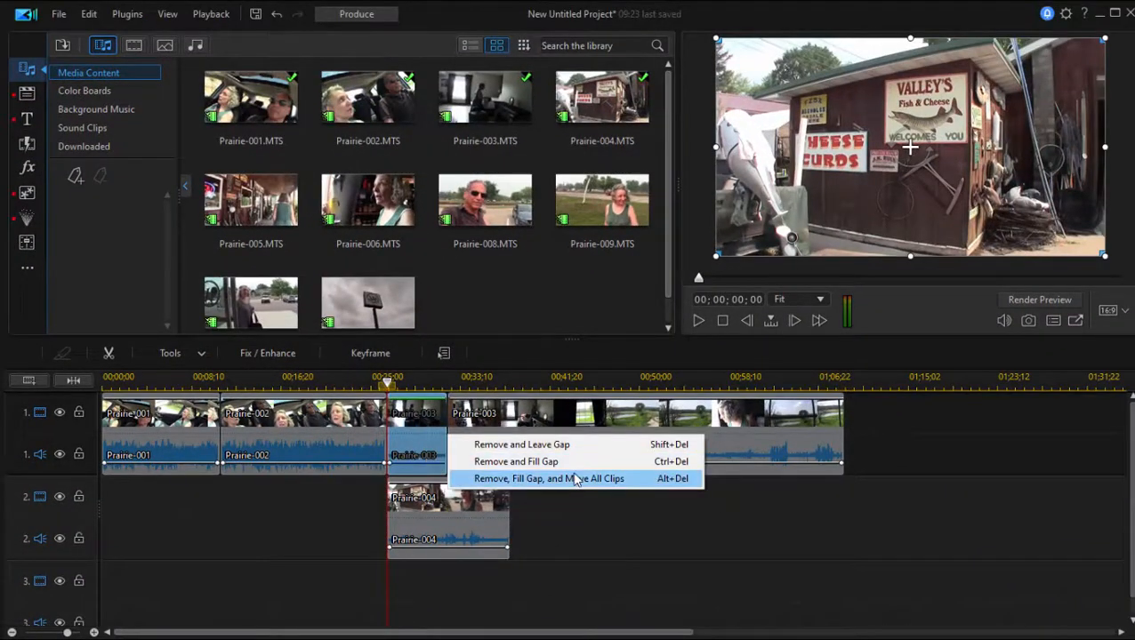
Delete the first Prairie-003 piece with Remove, Fill Gap, and Move All Clips
{"action": "left_click", "coordinate": [549, 478]}
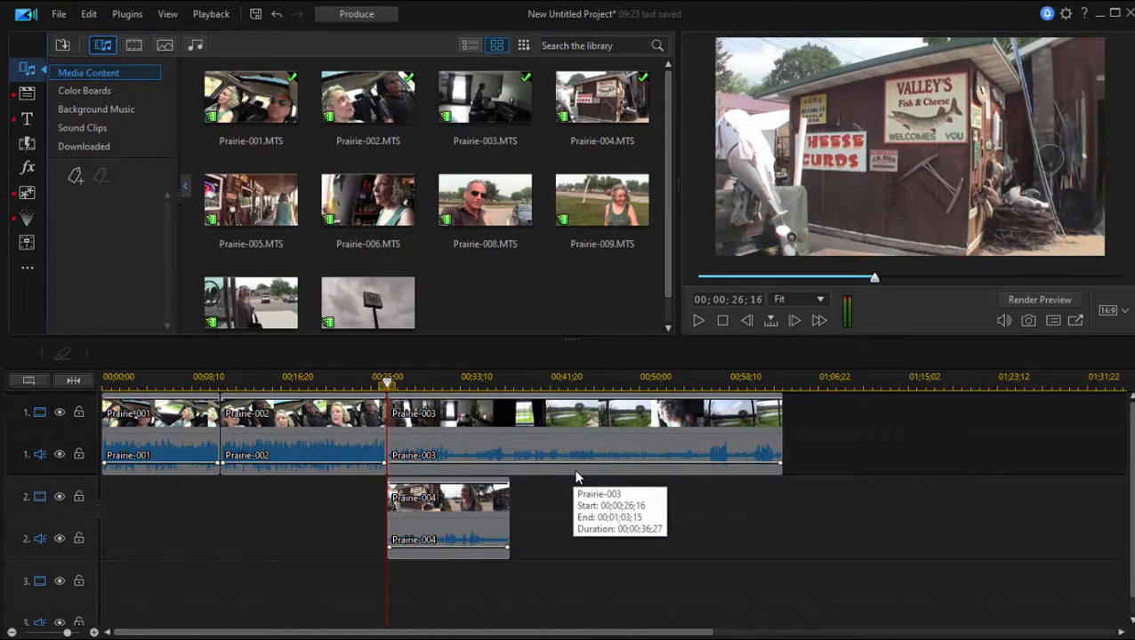